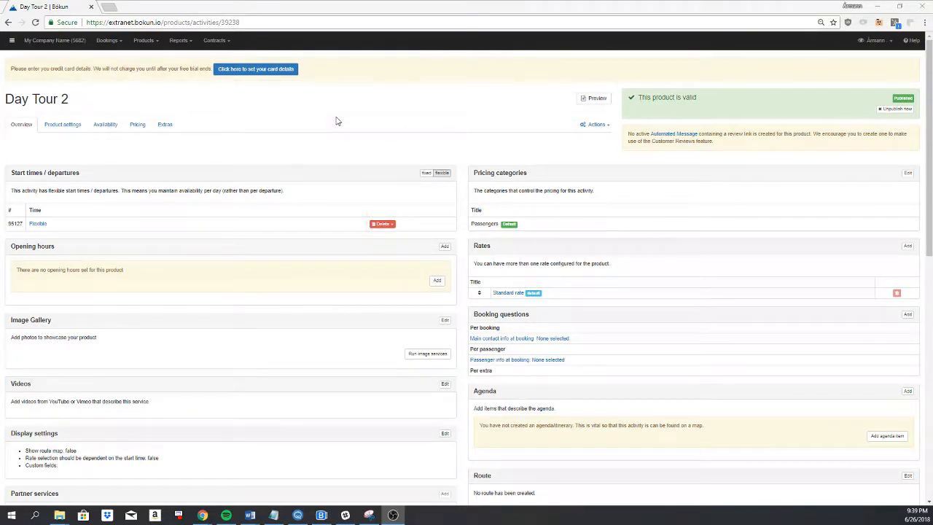
mouse_move(326, 139)
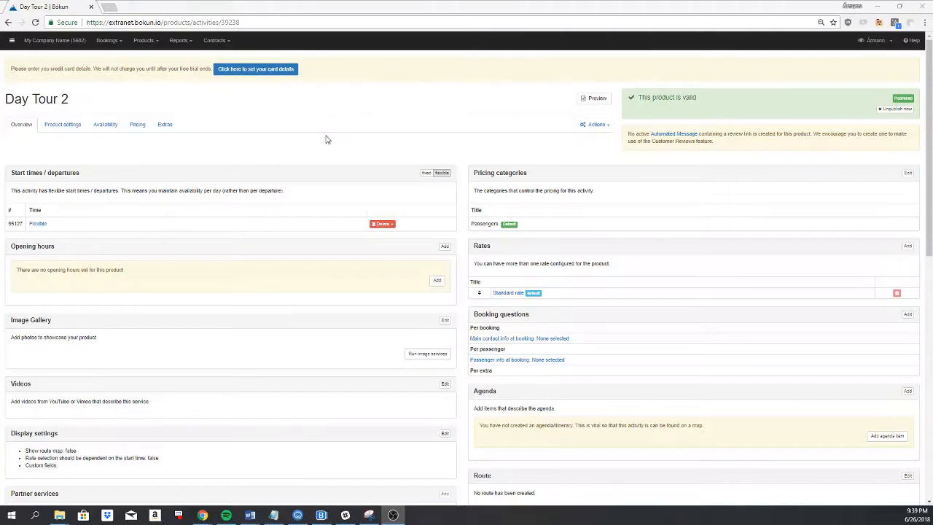
mouse_move(323, 131)
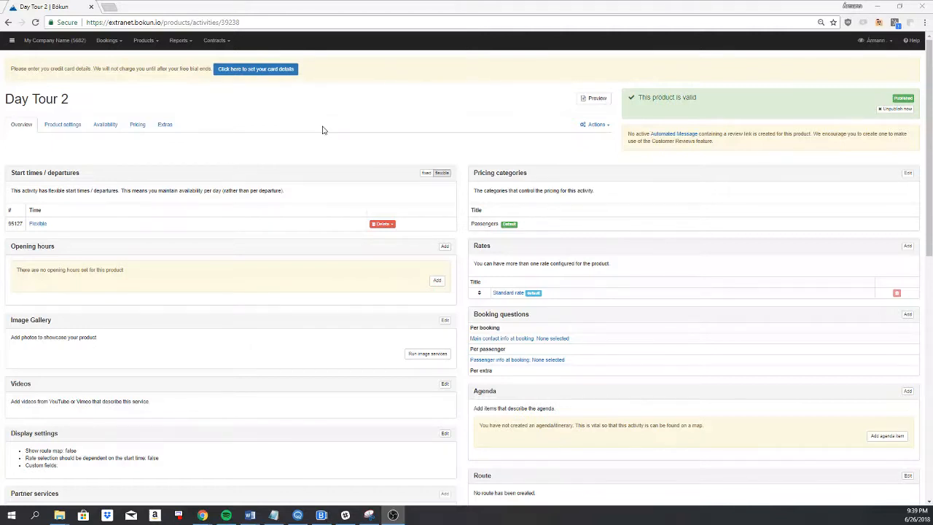
mouse_move(525, 172)
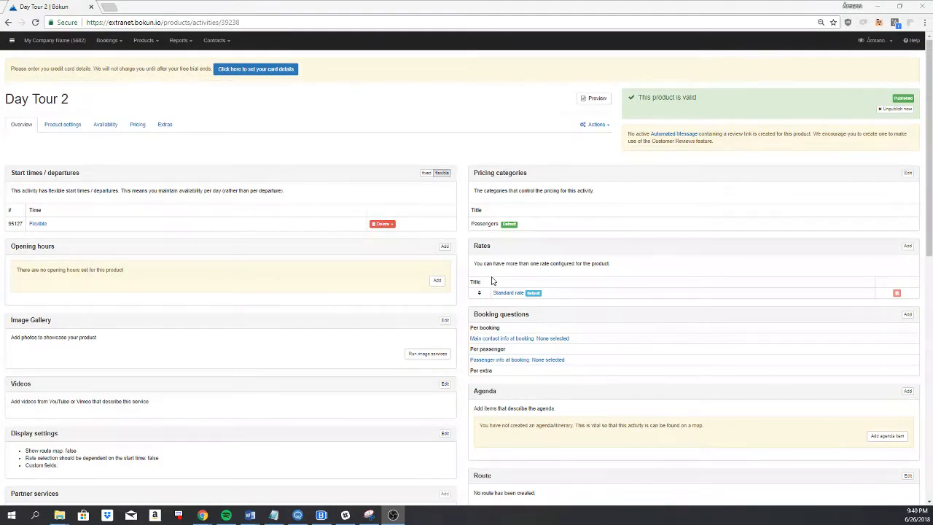
mouse_move(490, 279)
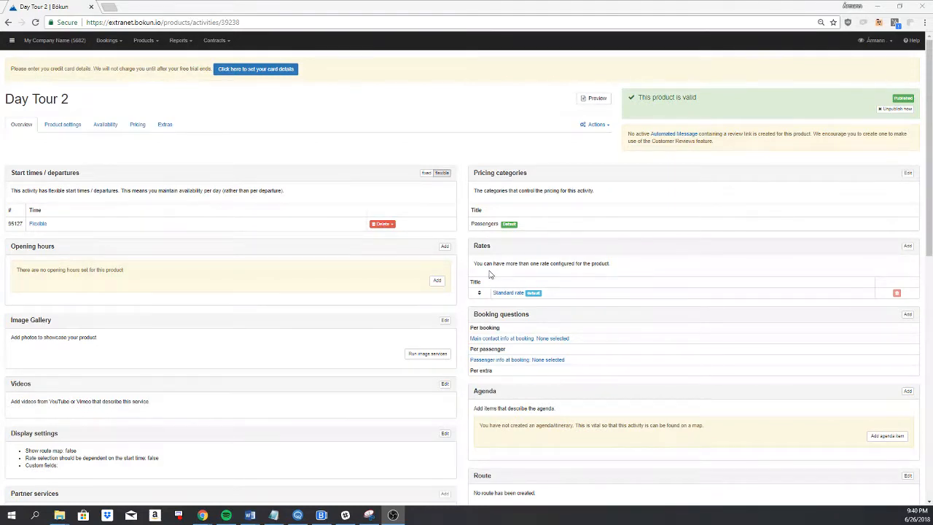
mouse_move(470, 267)
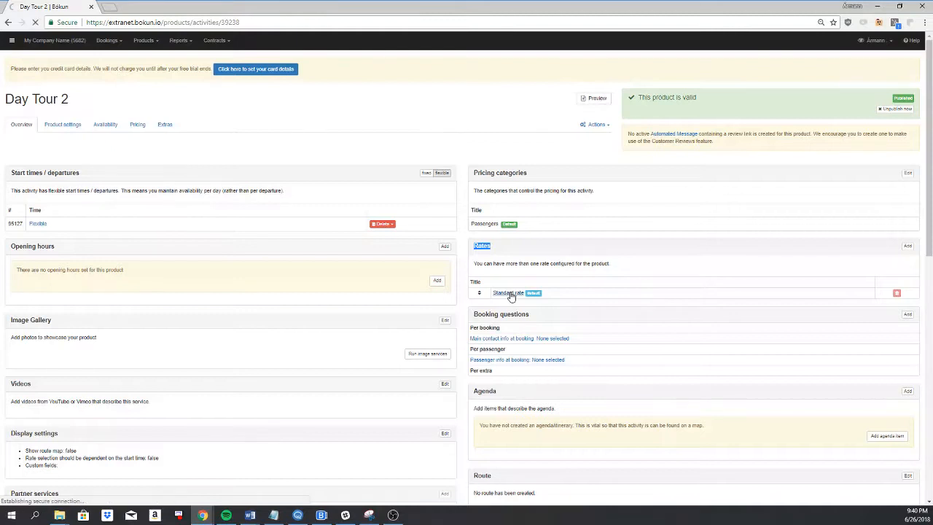
Rename the Standard rate to '1 - 2 Passengers' with a maximum of 2 passengers per booking.
left_click(508, 292)
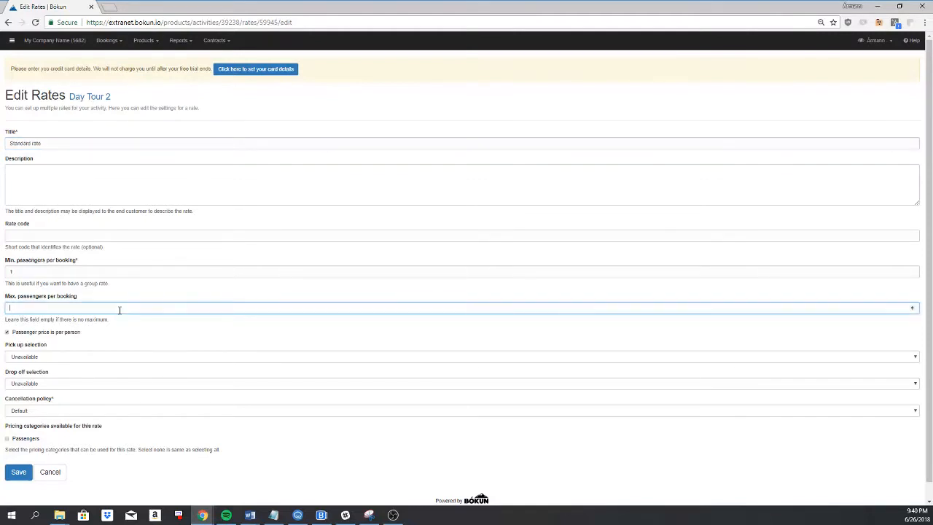
type("2")
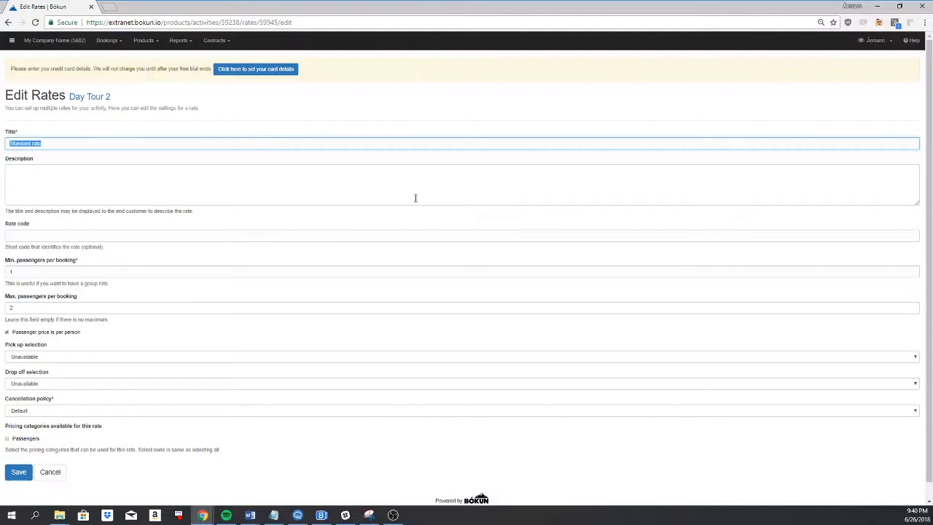
type("1 - 2 Passengers")
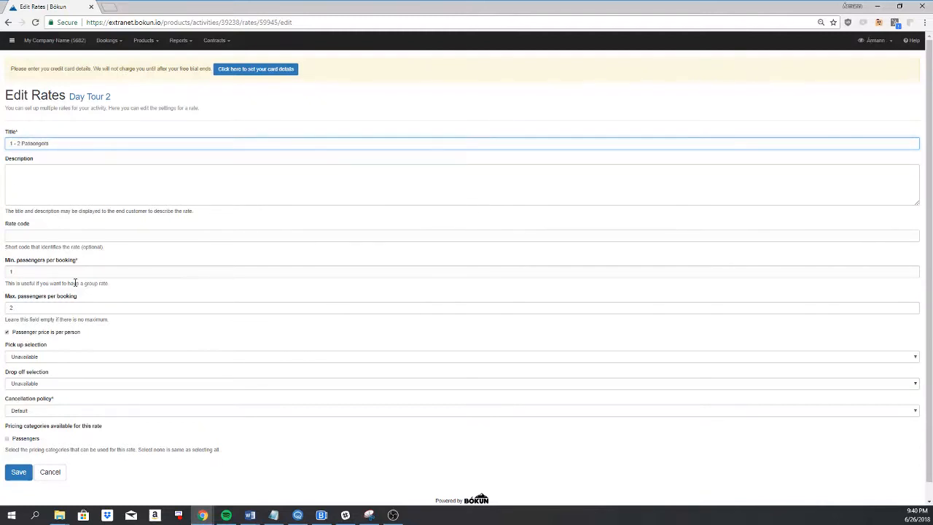
left_click(18, 472)
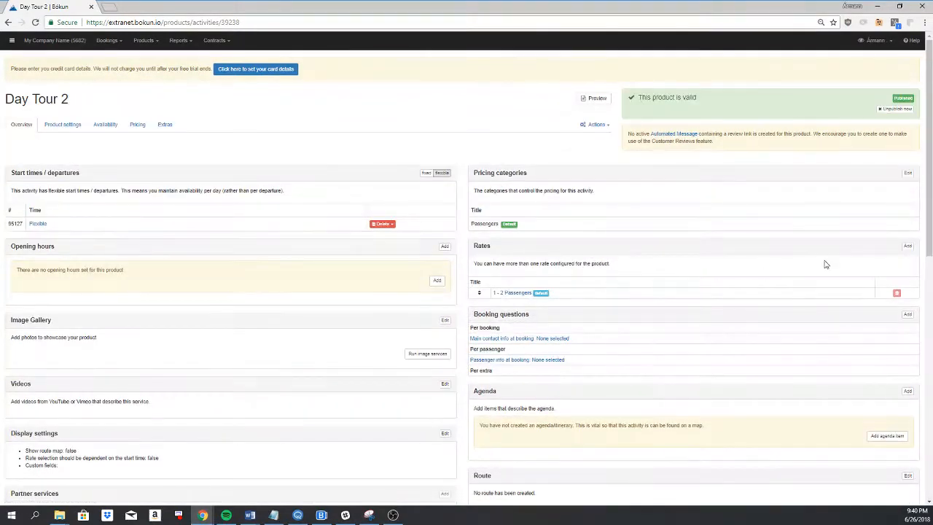
Add a new '3 - 4 Passengers' rate with minimum 3 and maximum 4 passengers.
left_click(908, 246)
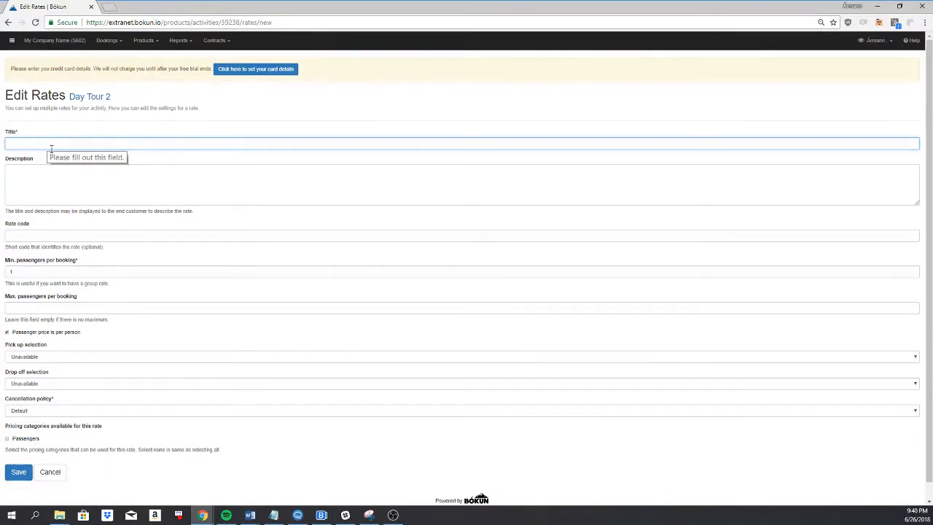
type("3 - 4")
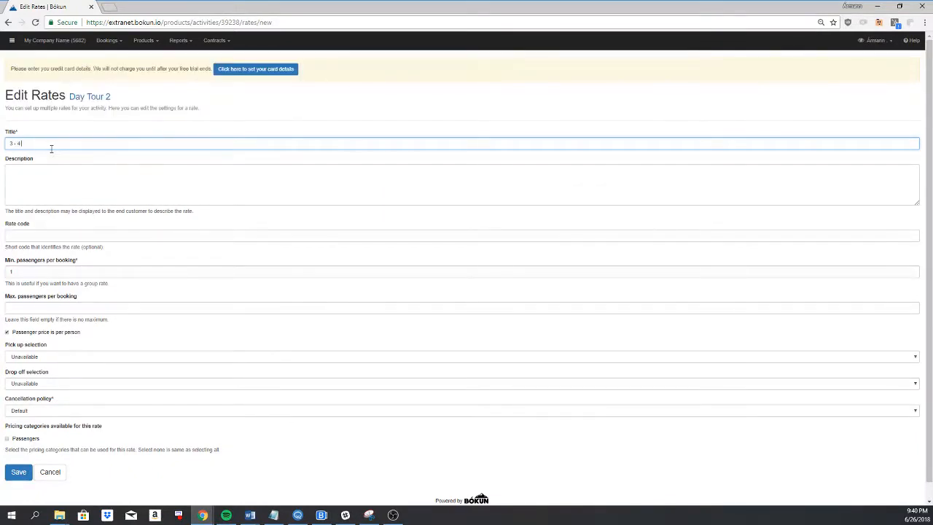
type("Passengers")
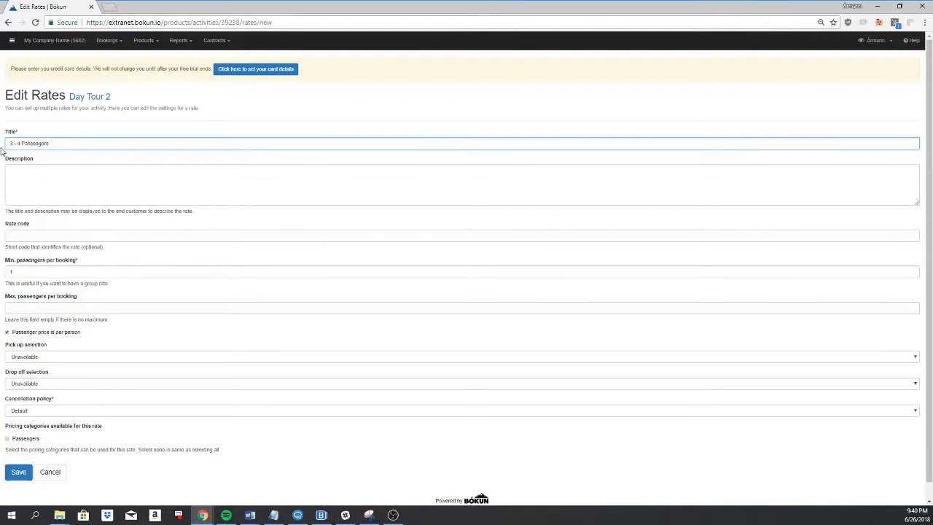
left_click(463, 271)
type("3")
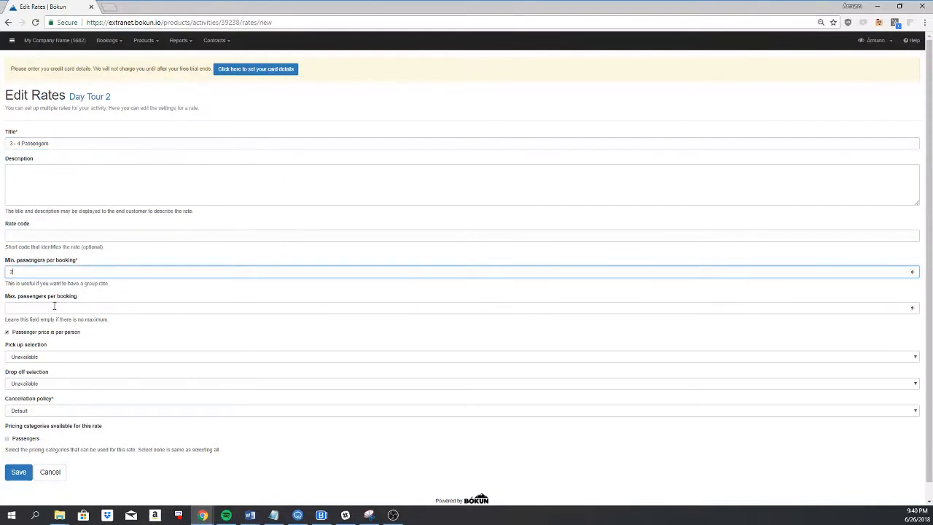
type("5")
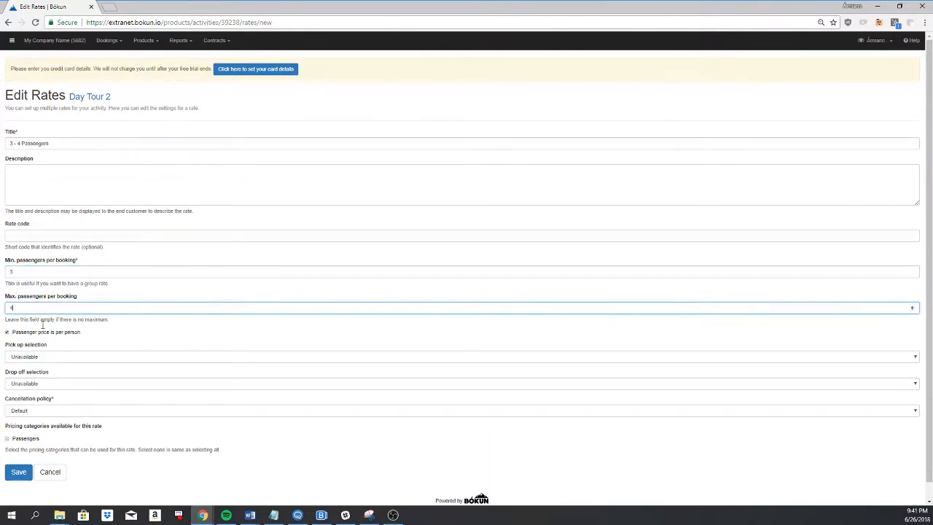
left_click(18, 472)
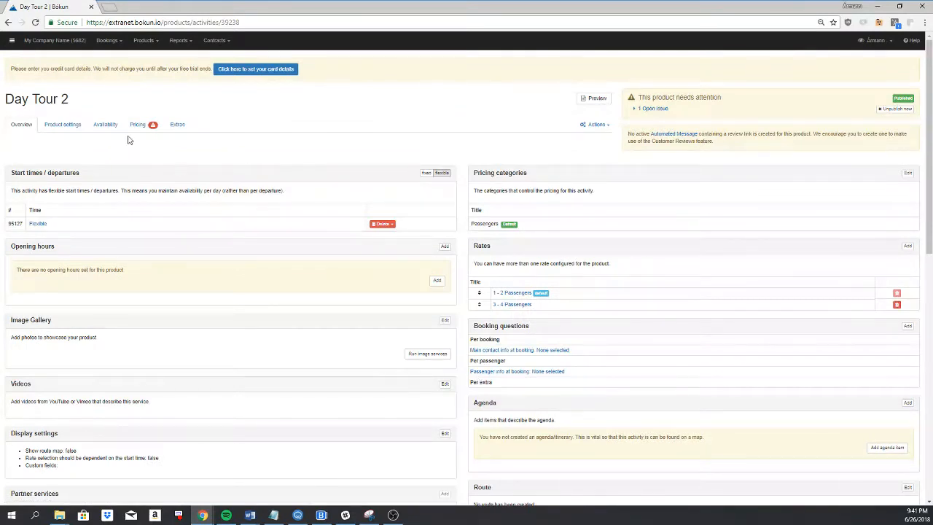
Price the 3 - 4 Passengers rate at 1750 ISK for the date range from 01 Jun 2018.
left_click(137, 124)
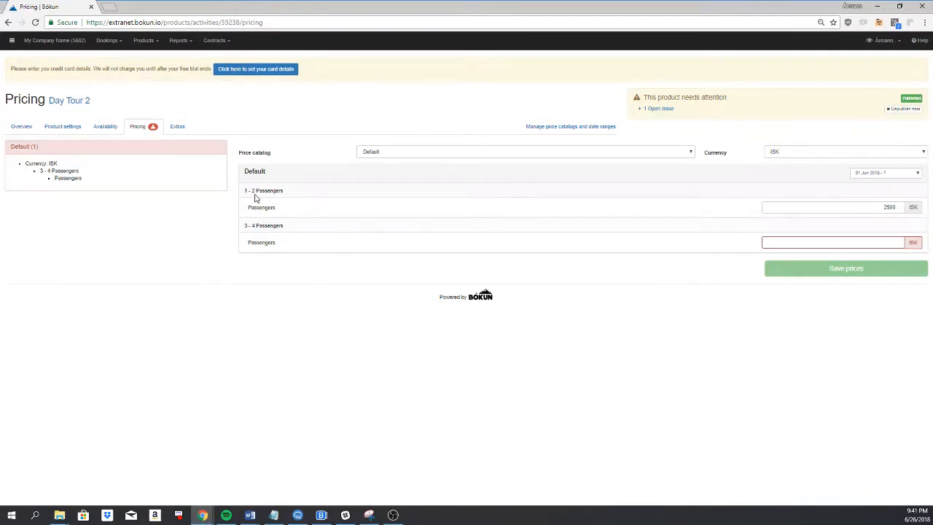
mouse_move(377, 192)
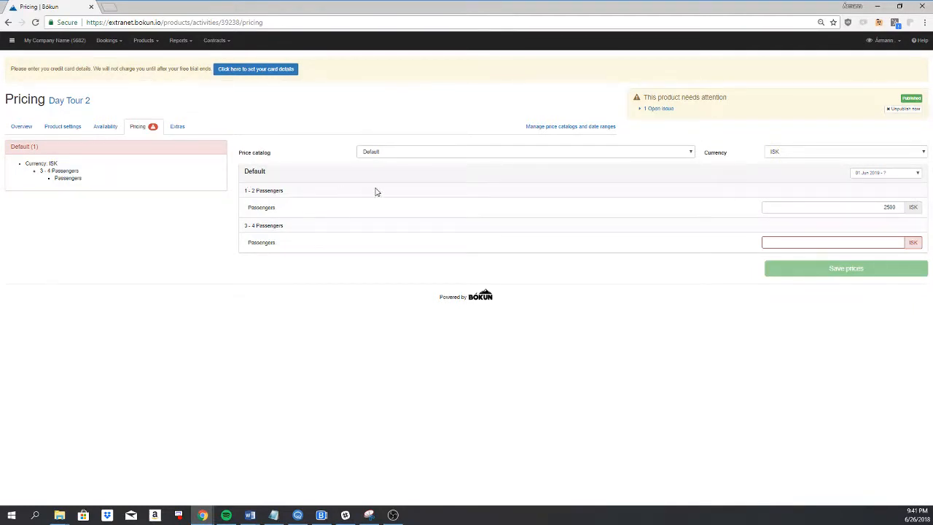
left_click(831, 242)
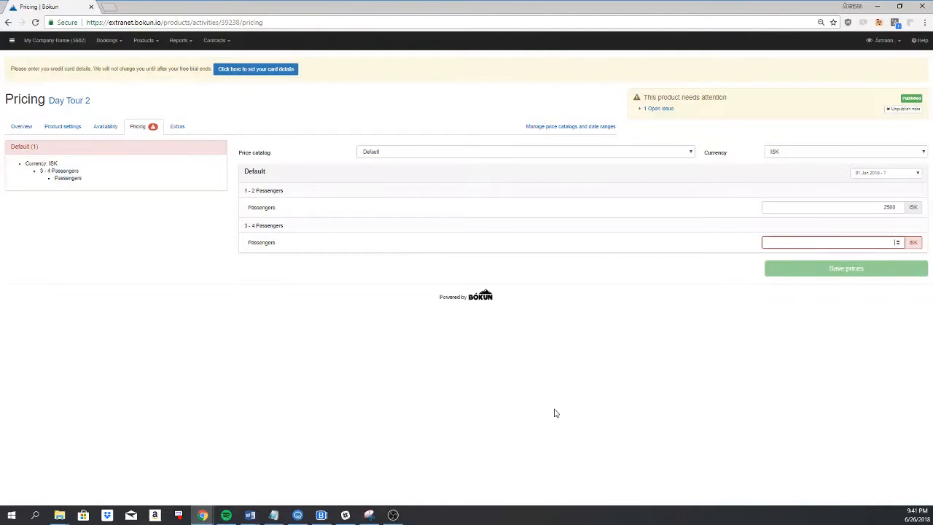
type("11")
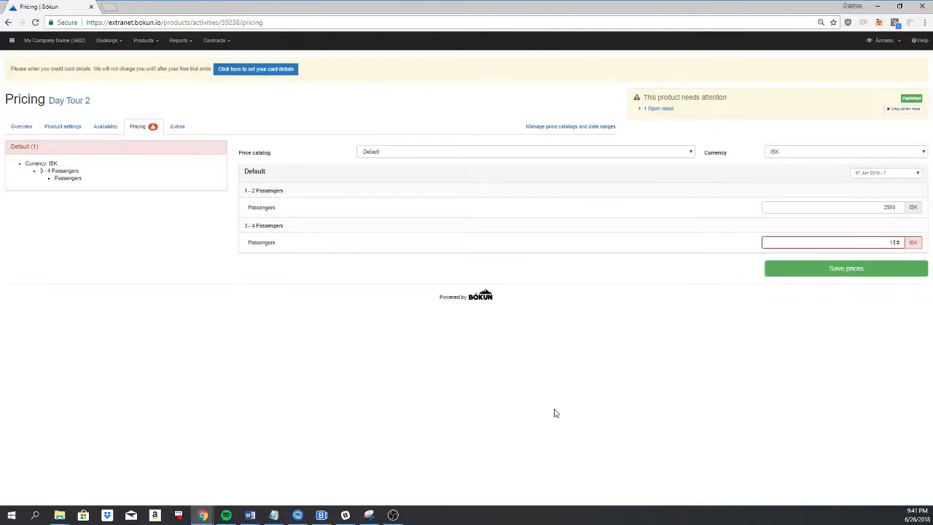
type("1750")
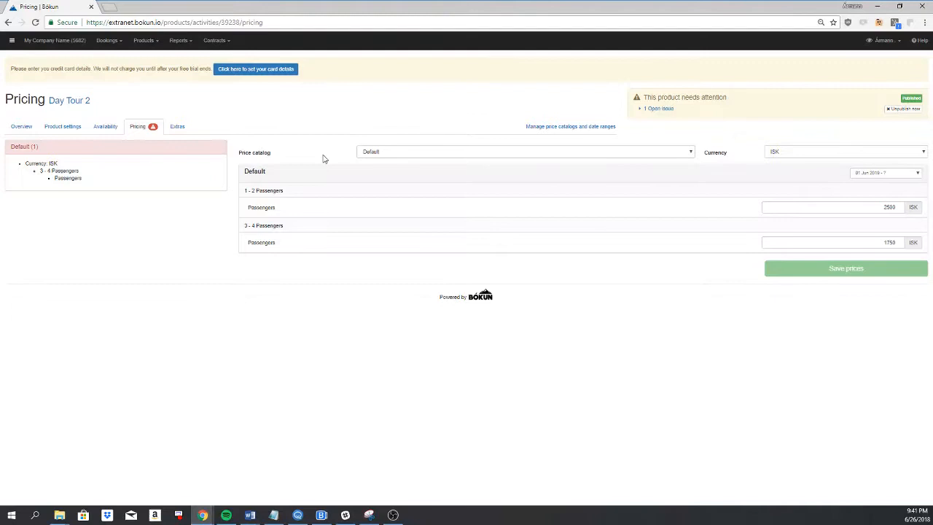
left_click(886, 172)
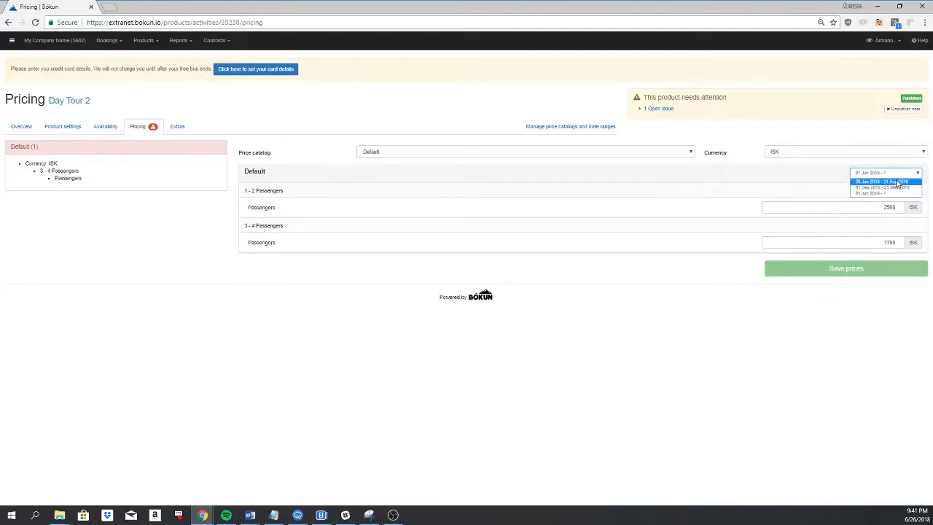
Set the 1 - 2 Passengers price to 2500 ISK for 01 Sep 2018 - 31 May 2019 and save.
left_click(882, 181)
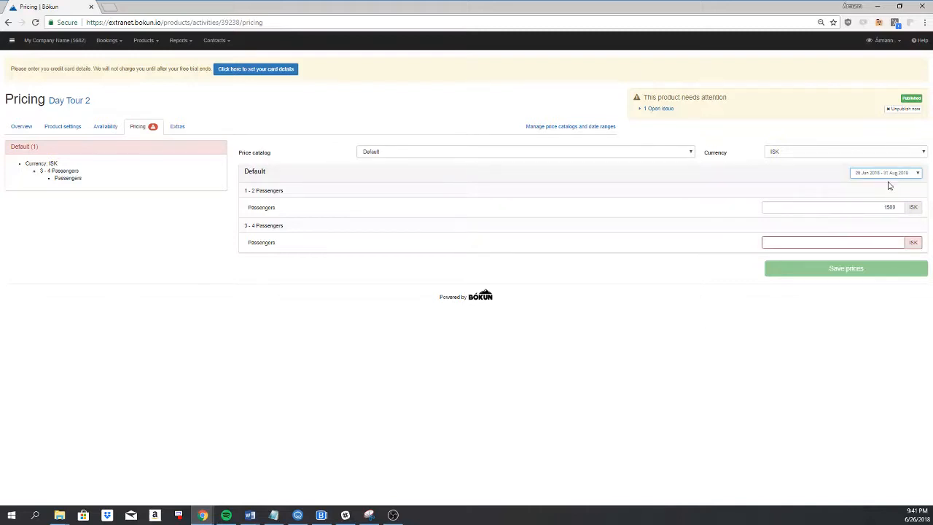
left_click(831, 242)
type("1750")
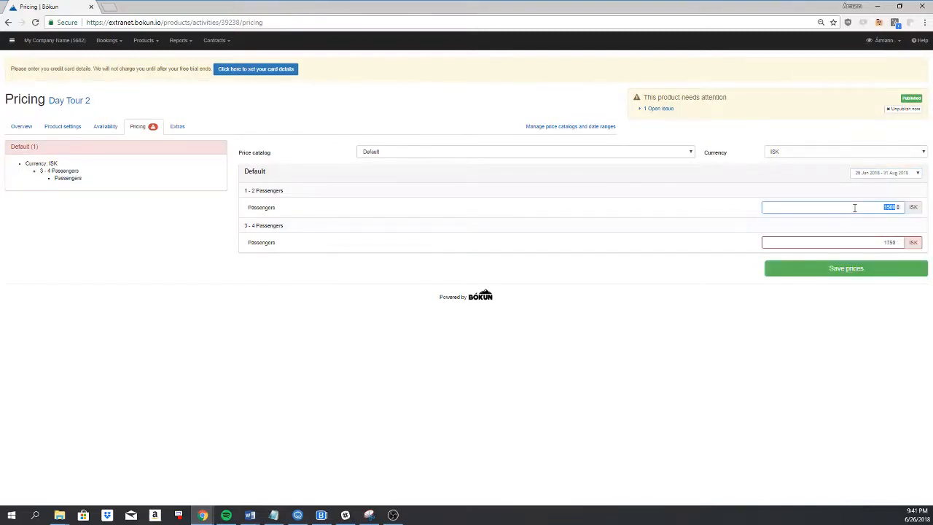
type("2500")
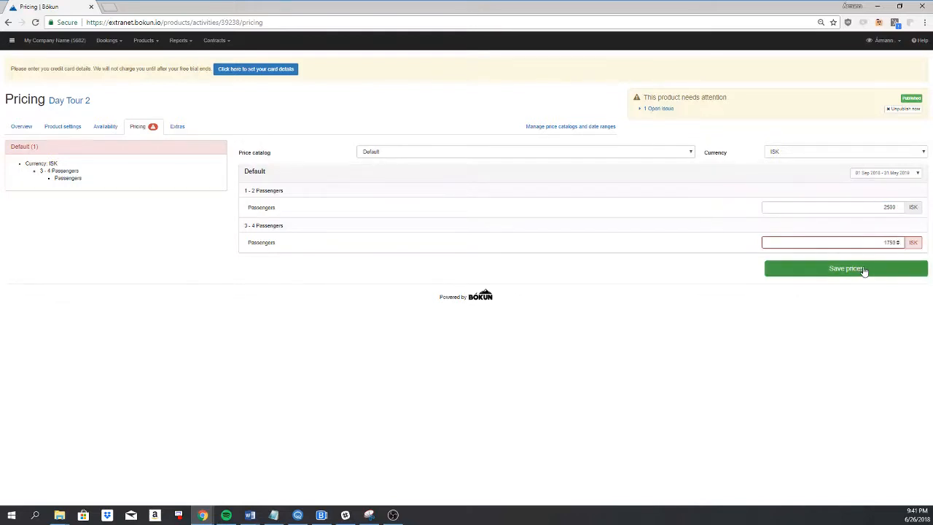
left_click(845, 268)
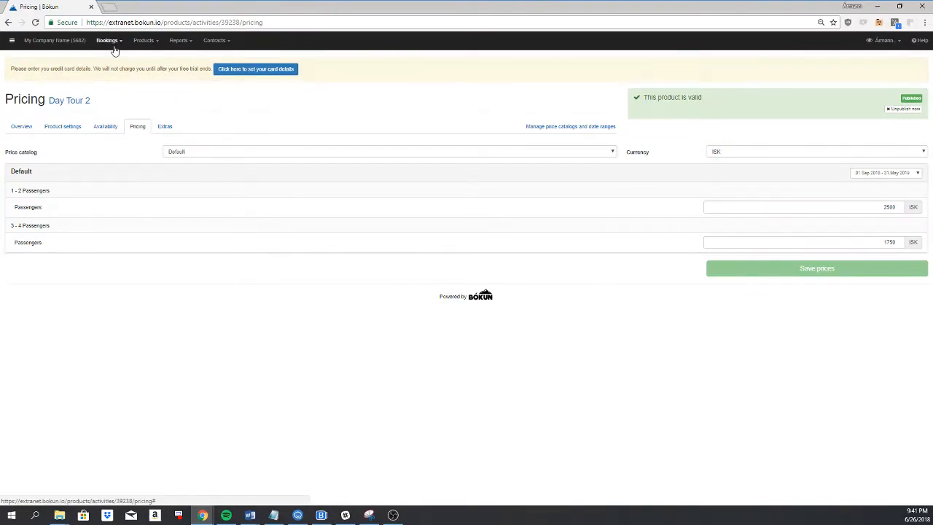
Start a Day Tour 2 booking and select the 3 - 4 Passengers rate.
left_click(107, 40)
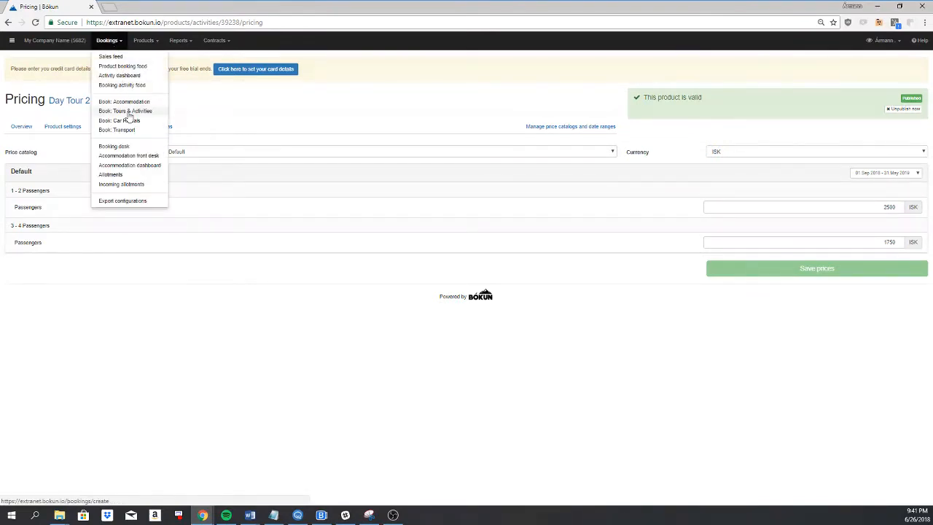
left_click(124, 110)
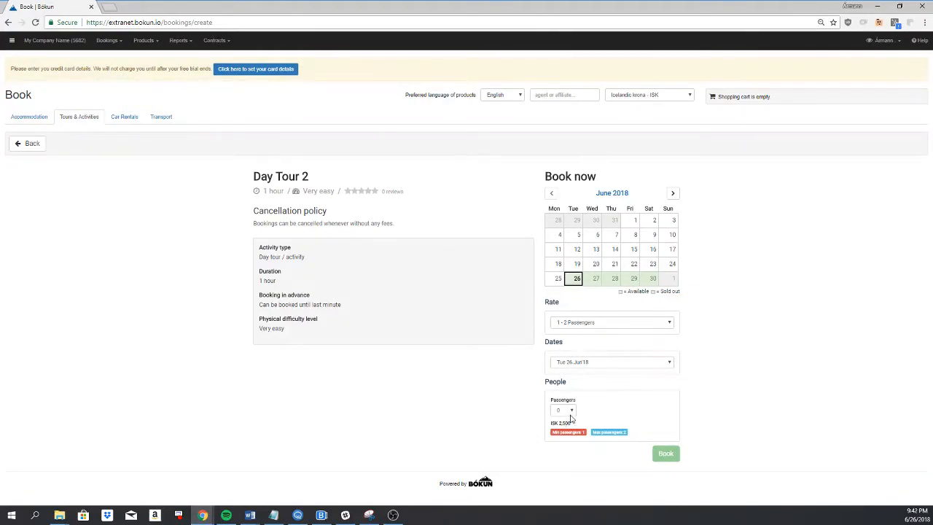
left_click(571, 410)
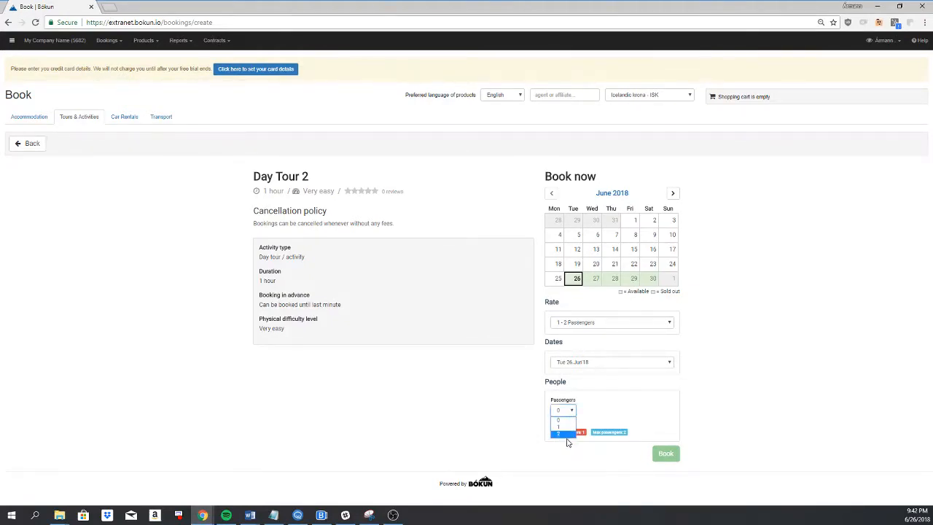
left_click(611, 323)
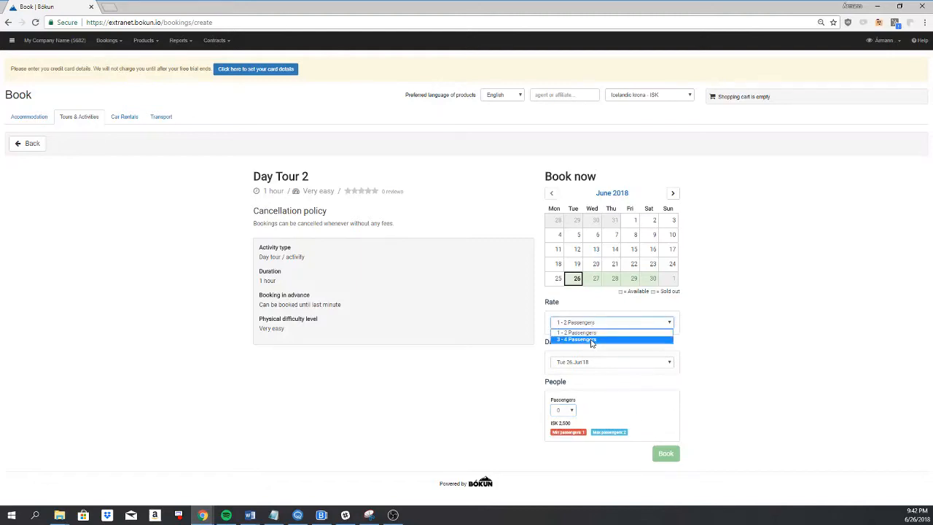
left_click(576, 340)
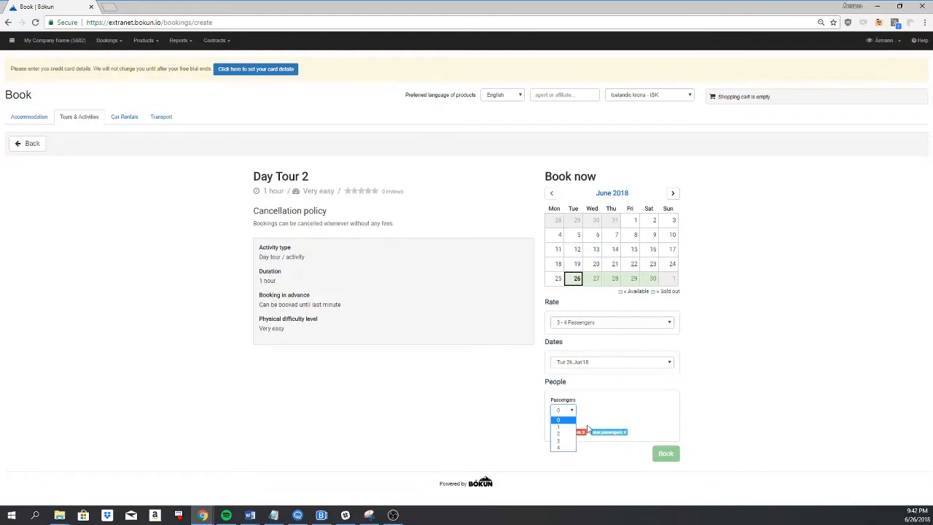
Book 3 passengers at ISK 1,750 each, then switch to 2, which is flagged invalid.
left_click(558, 440)
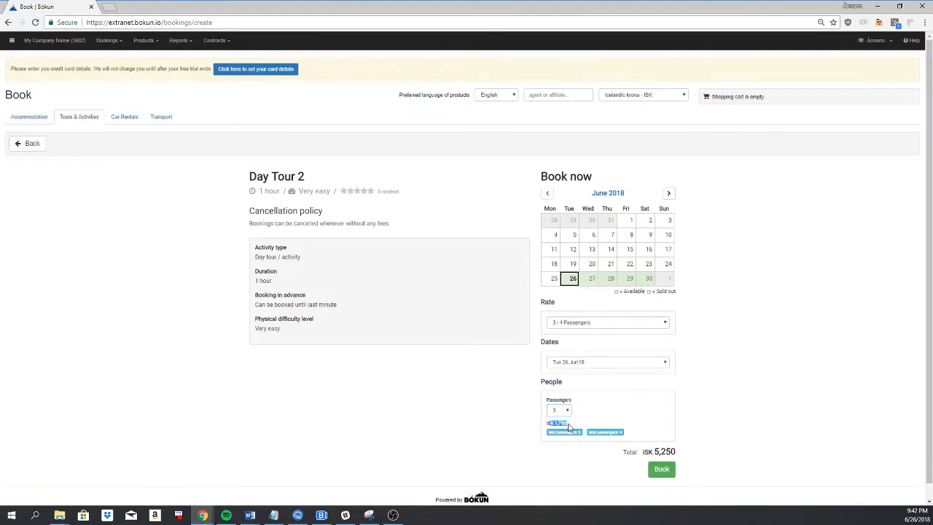
left_click(559, 410)
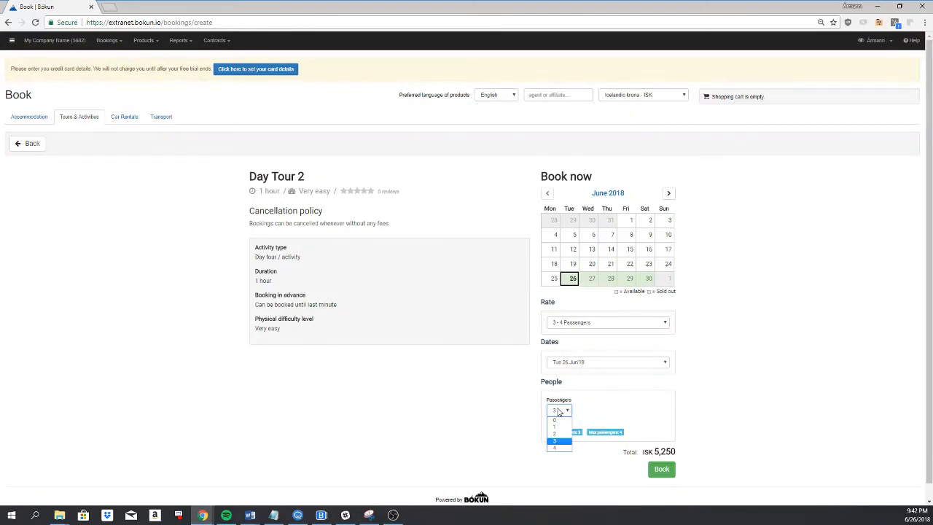
left_click(555, 427)
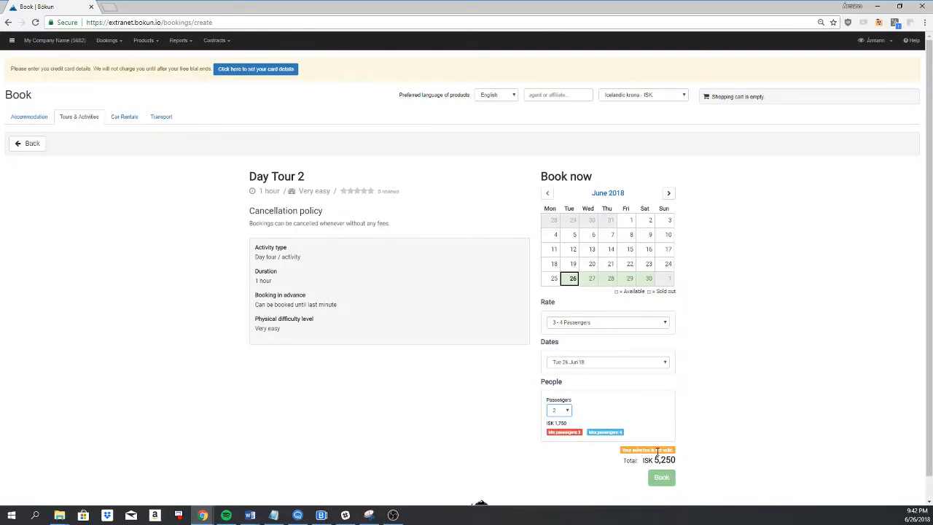
mouse_move(616, 430)
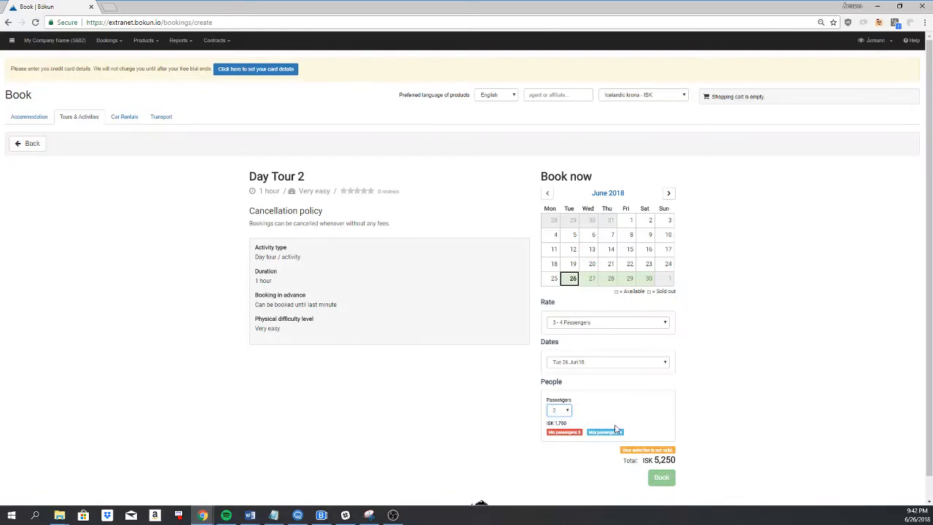